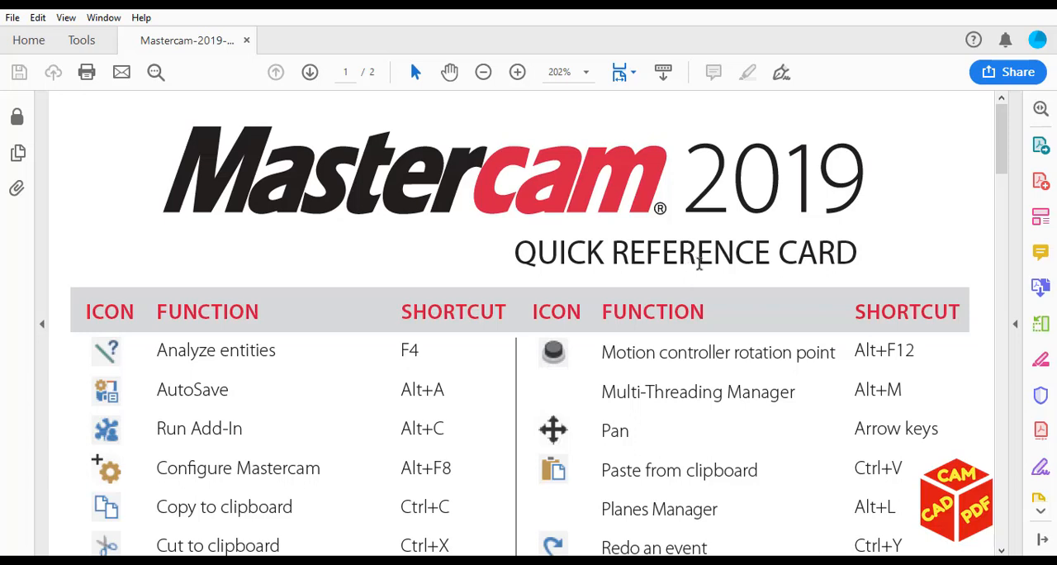
- Scroll the shortcuts reference before switching to Mastercam for Analyze Entity (F4)
scroll("down", 3)
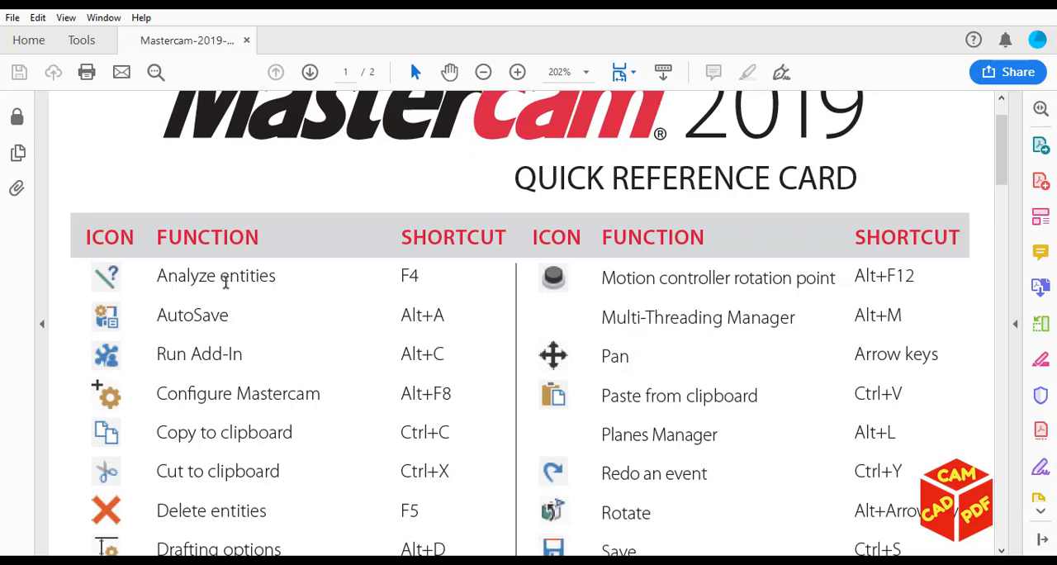
mouse_move(428, 271)
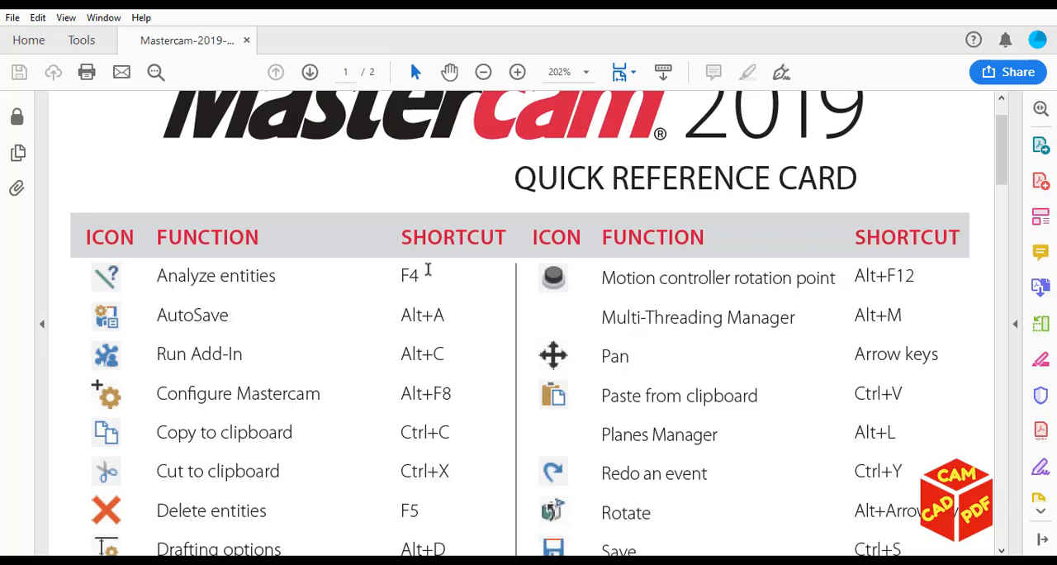
mouse_move(433, 291)
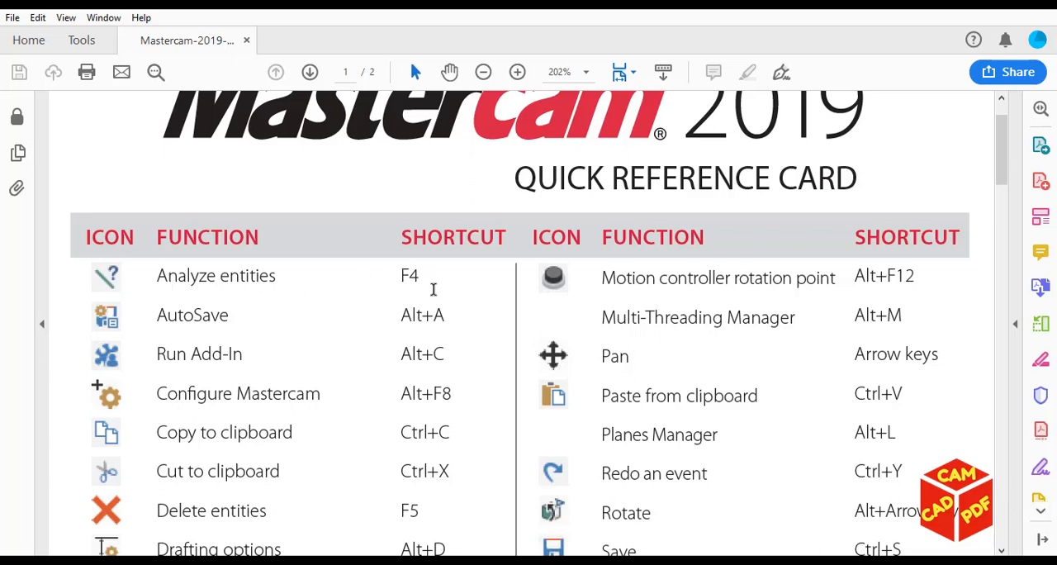
mouse_move(433, 290)
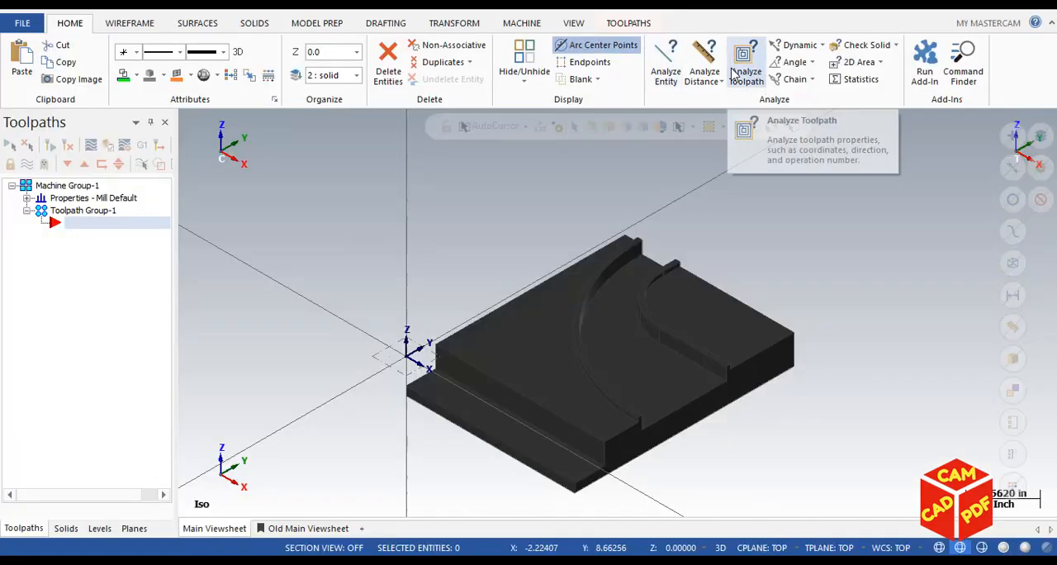
mouse_move(677, 251)
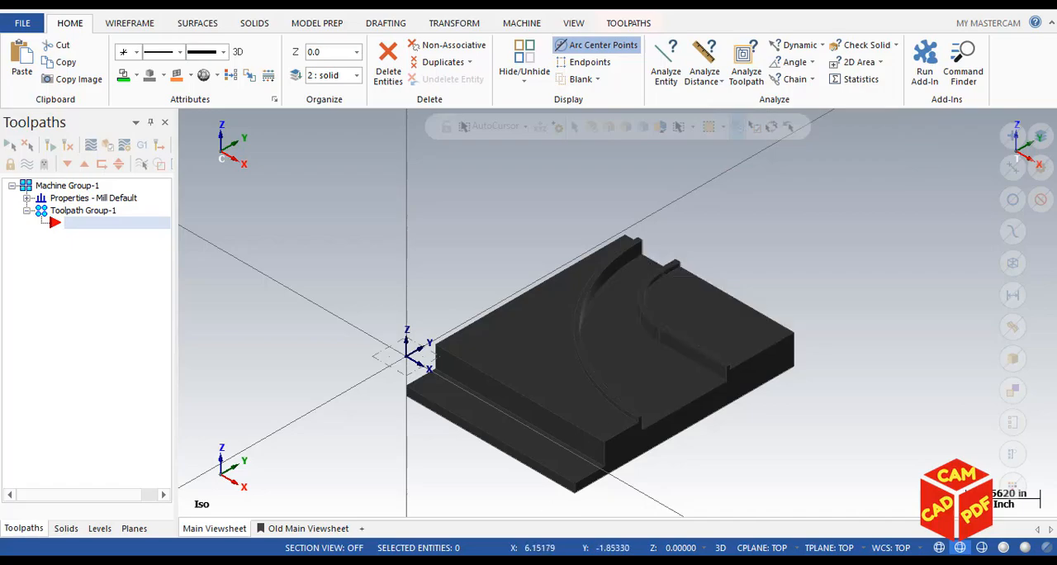
mouse_move(809, 210)
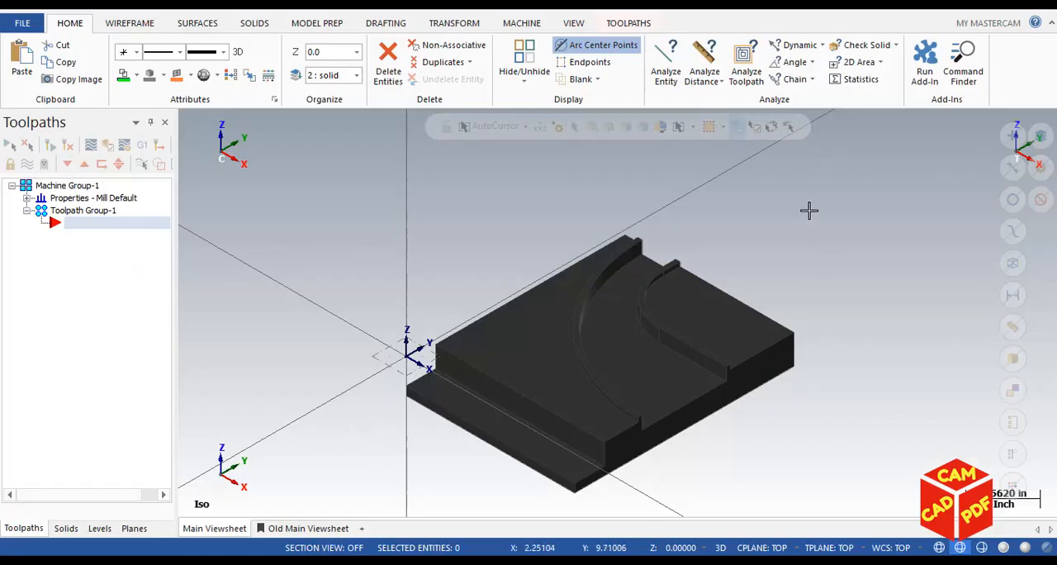
mouse_move(808, 212)
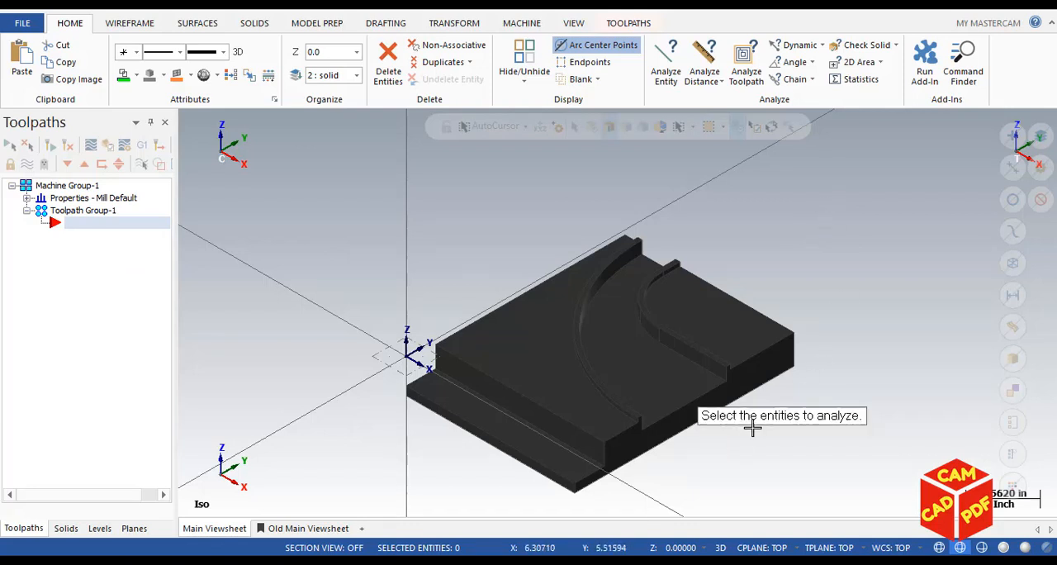
mouse_move(849, 427)
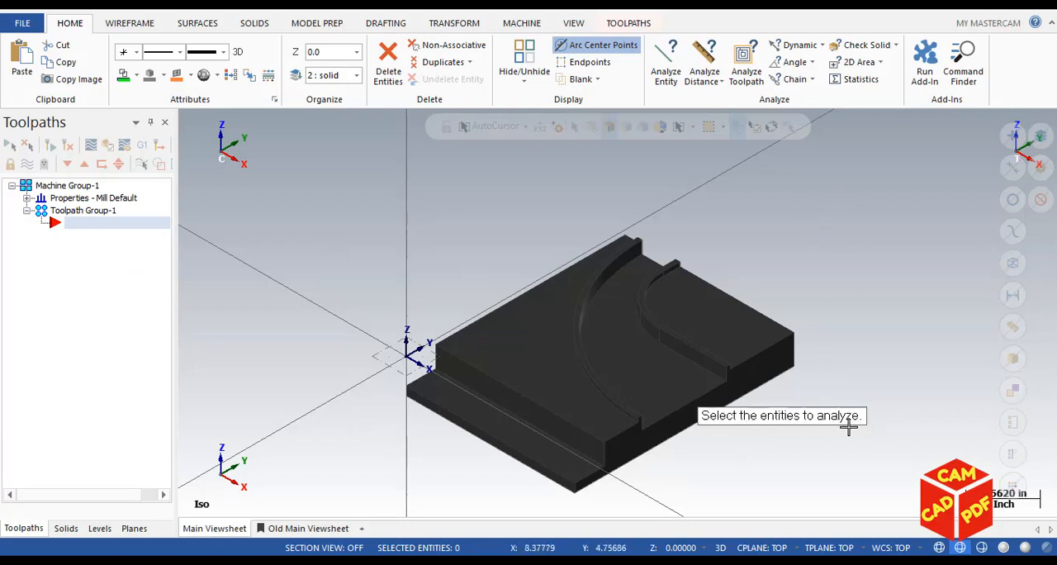
mouse_move(528, 405)
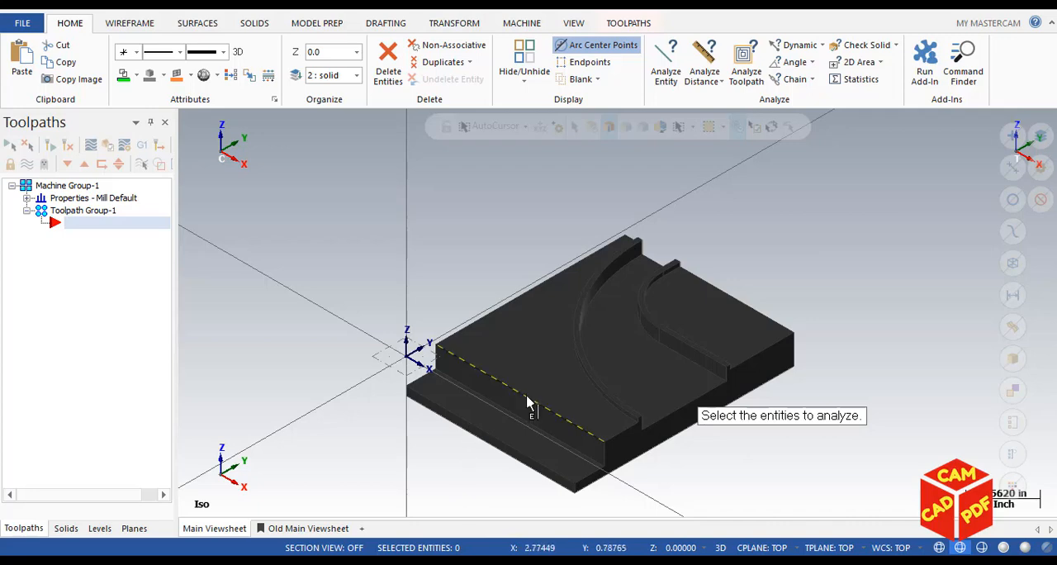
- Analyze the front bottom edge (5.0 in, 180°, X 0.0 to 5.0) and move the readout aside
left_click(520, 405)
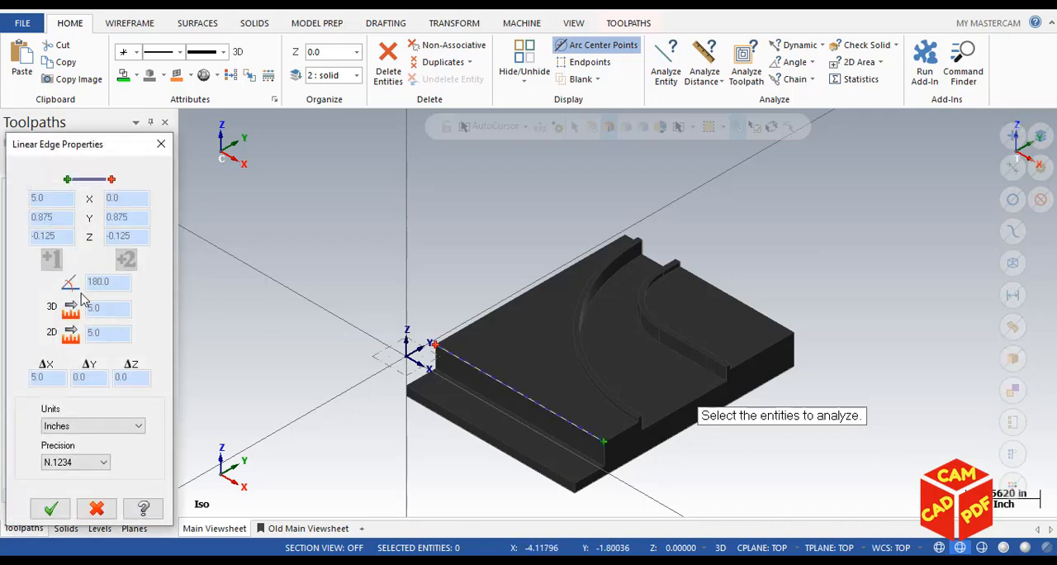
left_click_drag(58, 144, 109, 86)
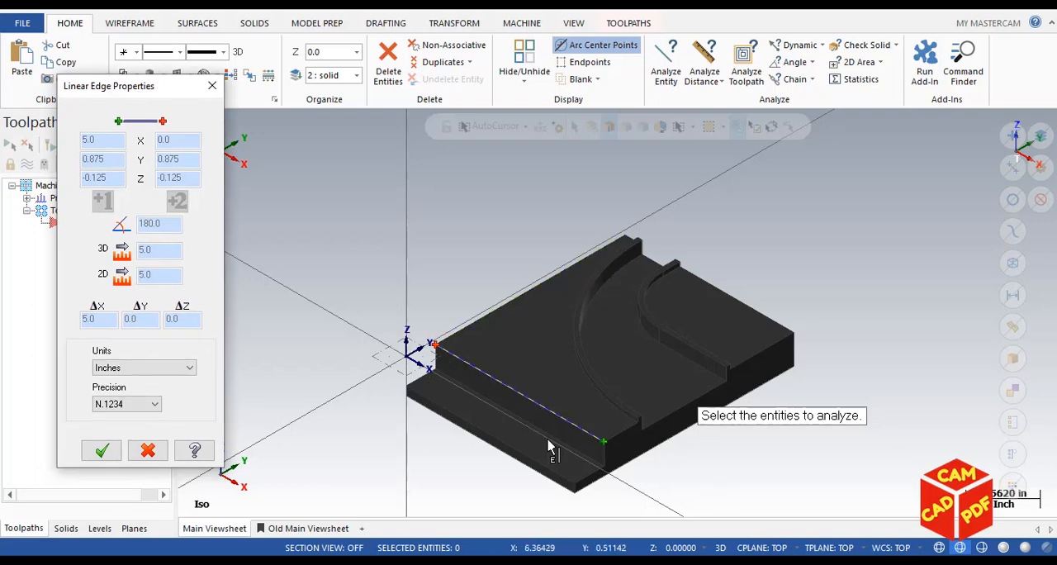
mouse_move(90, 261)
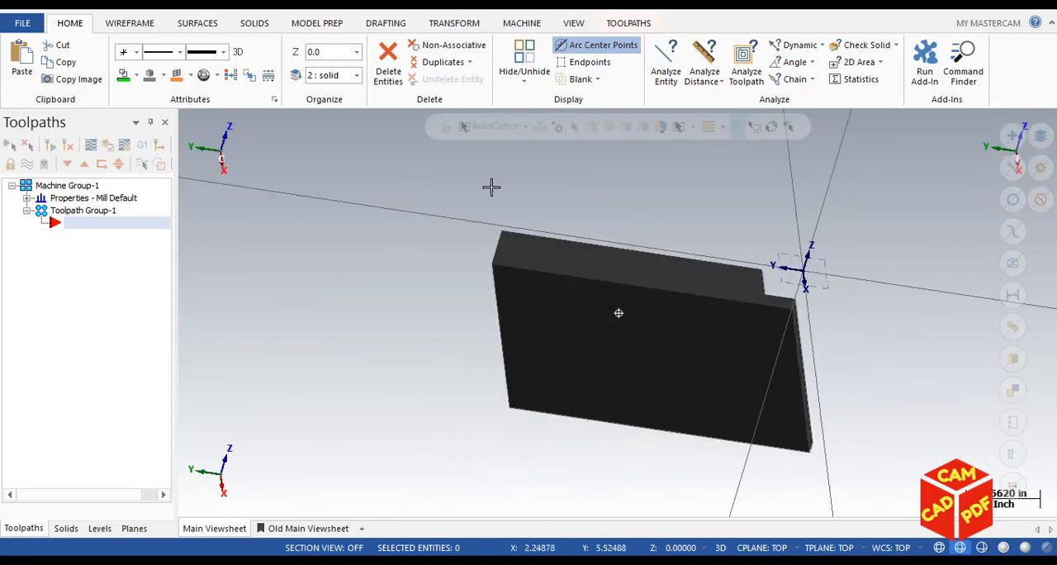
- Orbit the solid part to view it from a rotated side angle
left_click_drag(618, 314, 618, 248)
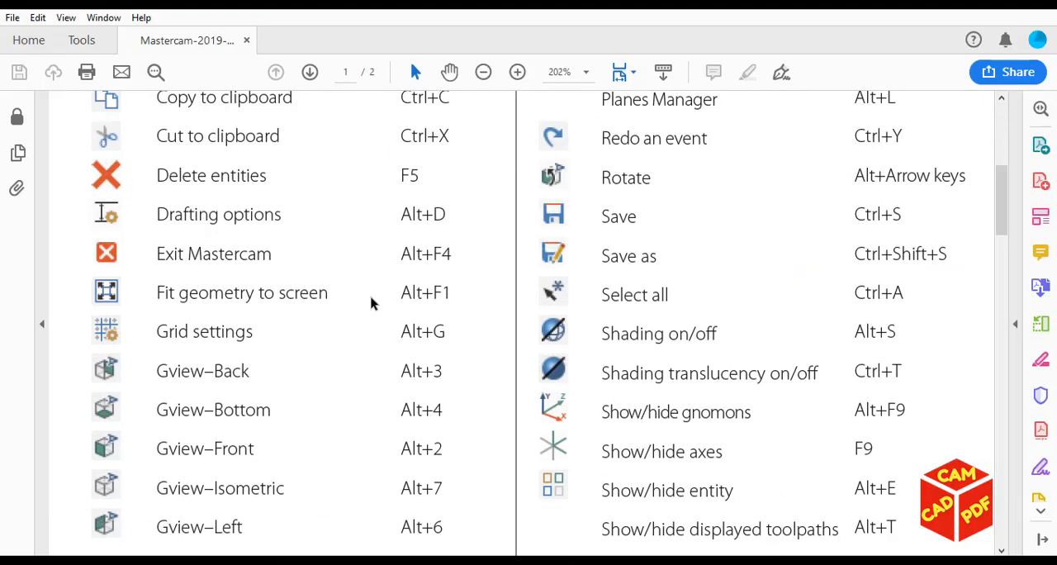
- Scroll the quick reference card down to the Gview Back, Front, Isometric, Right and Top shortcuts
scroll("down", 3)
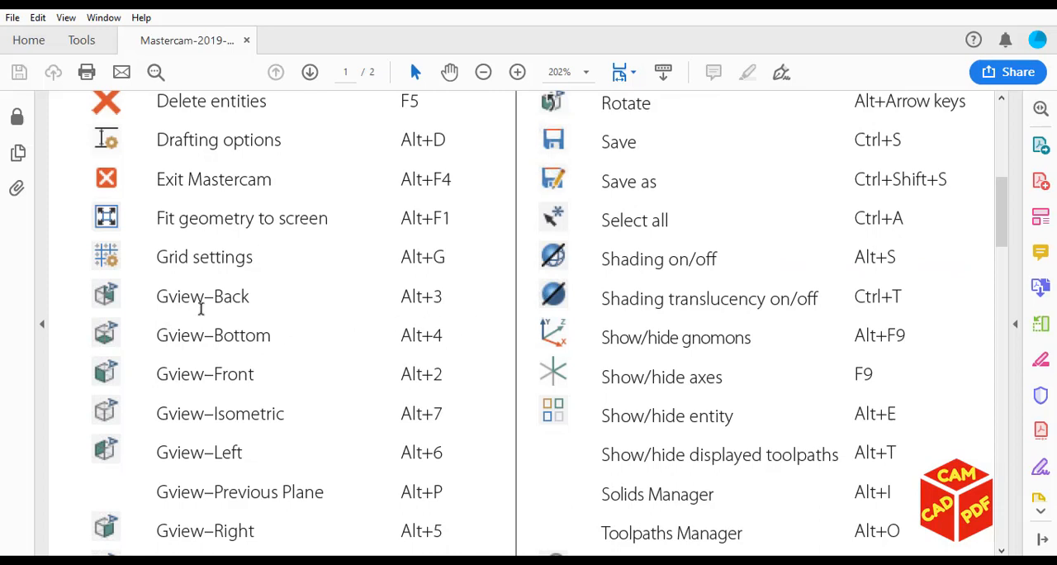
mouse_move(423, 358)
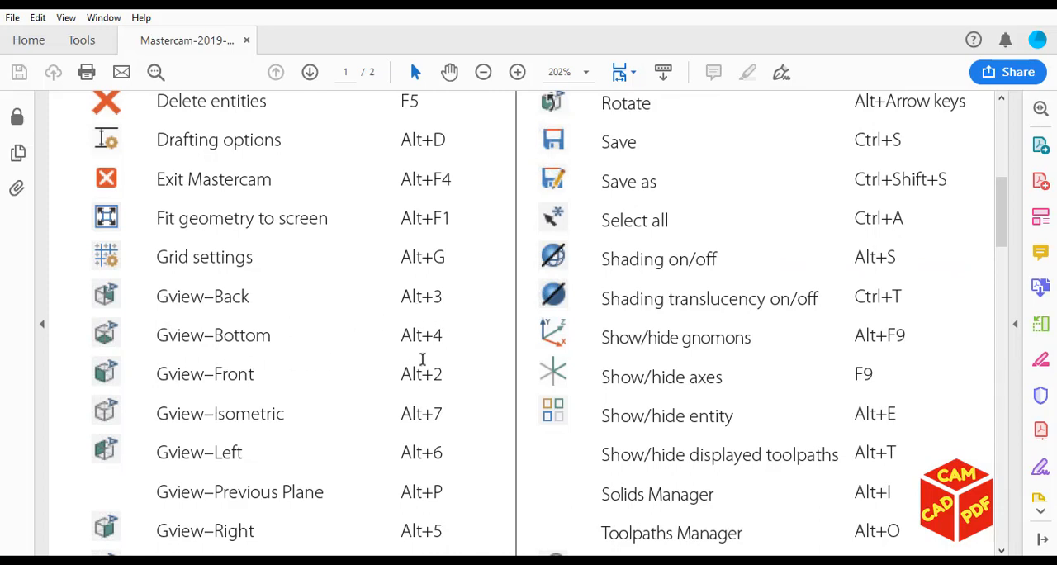
mouse_move(360, 421)
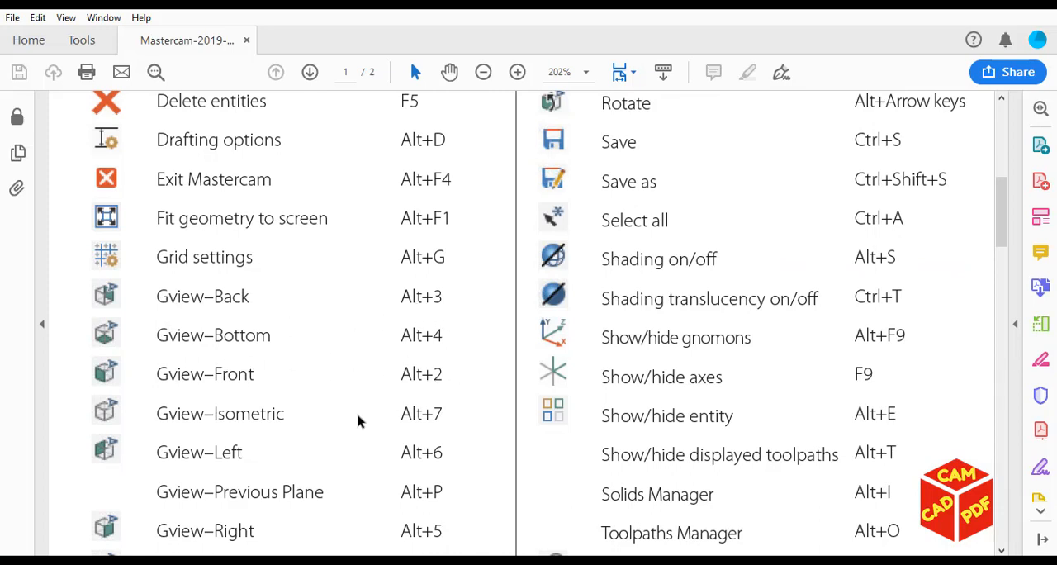
mouse_move(172, 413)
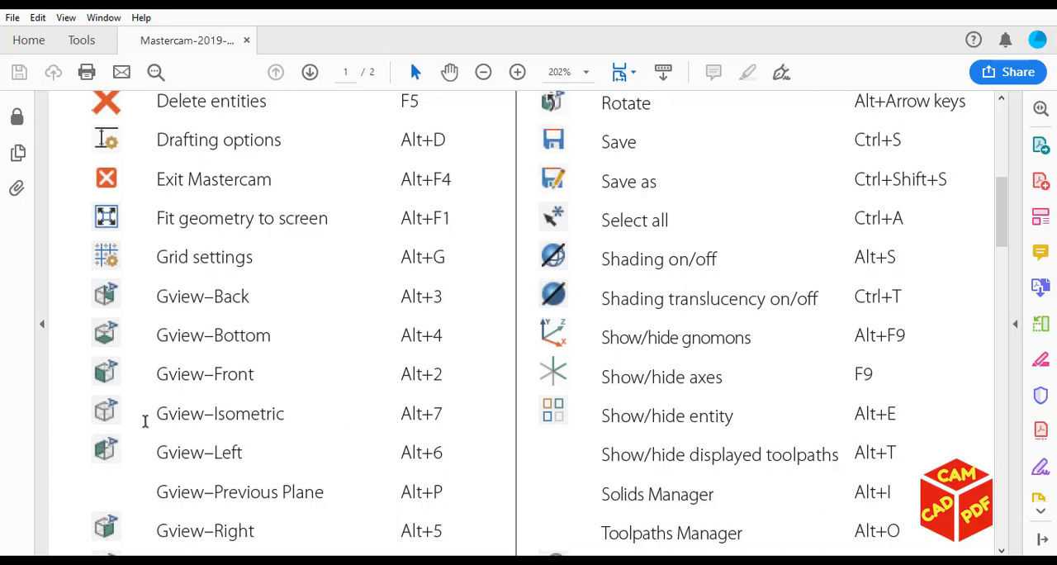
mouse_move(328, 422)
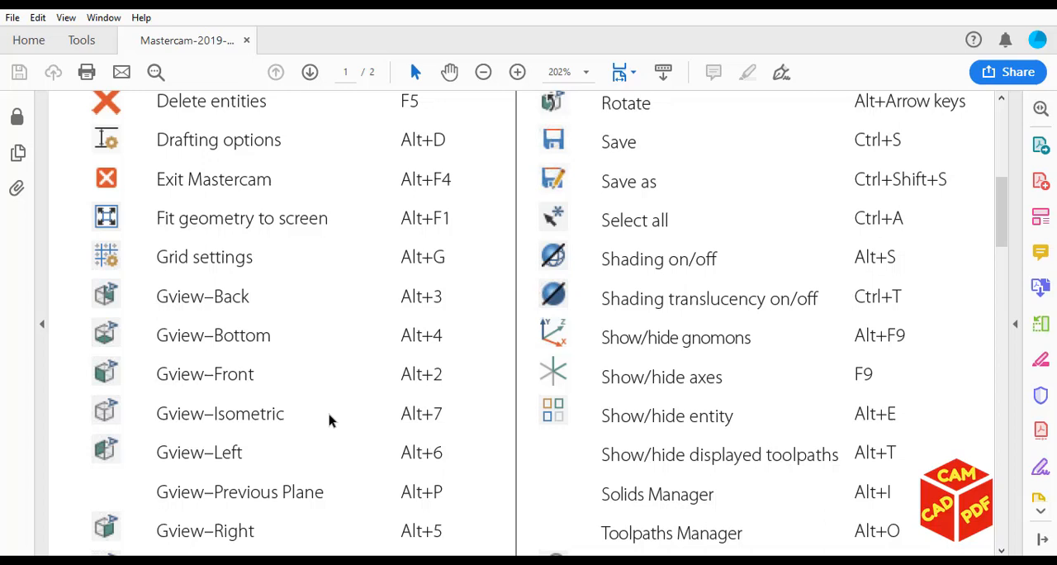
scroll("down", 3)
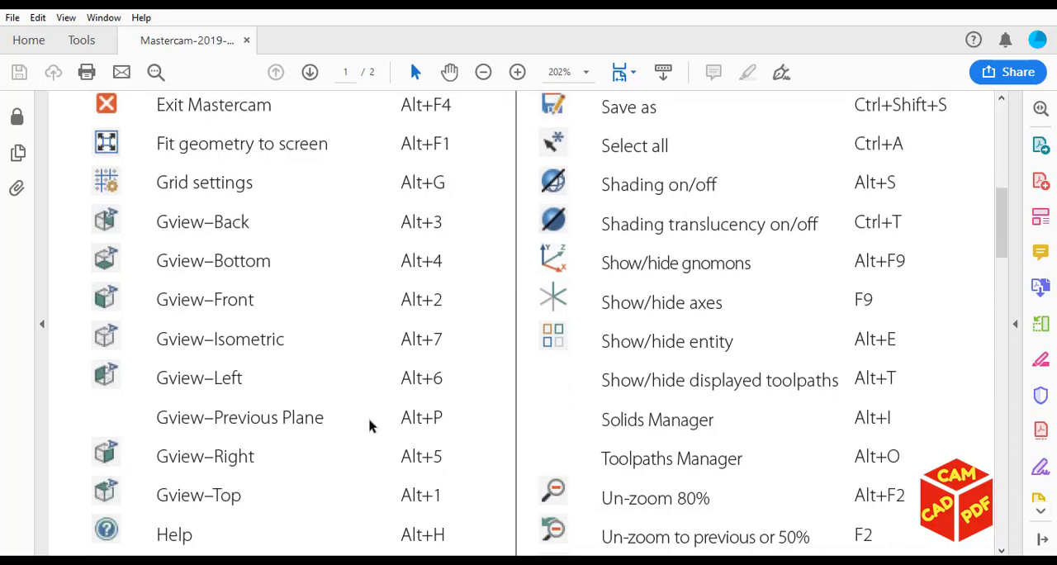
mouse_move(331, 393)
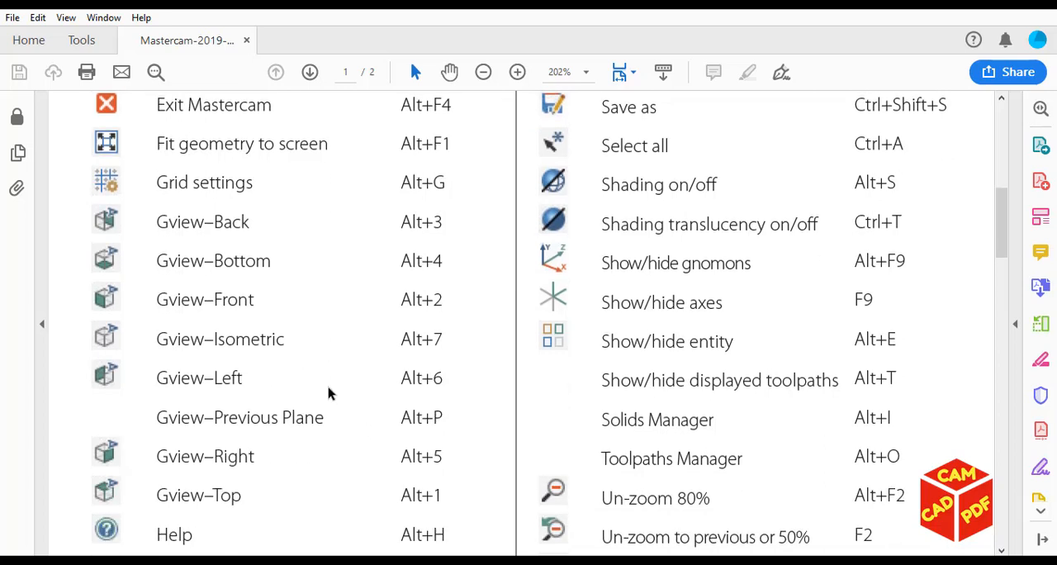
mouse_move(173, 147)
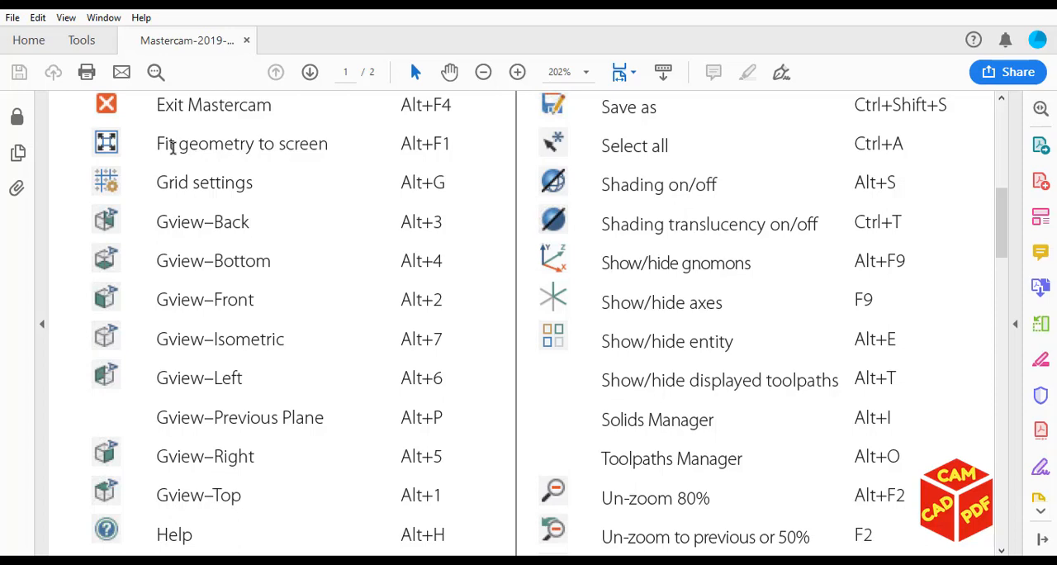
mouse_move(562, 473)
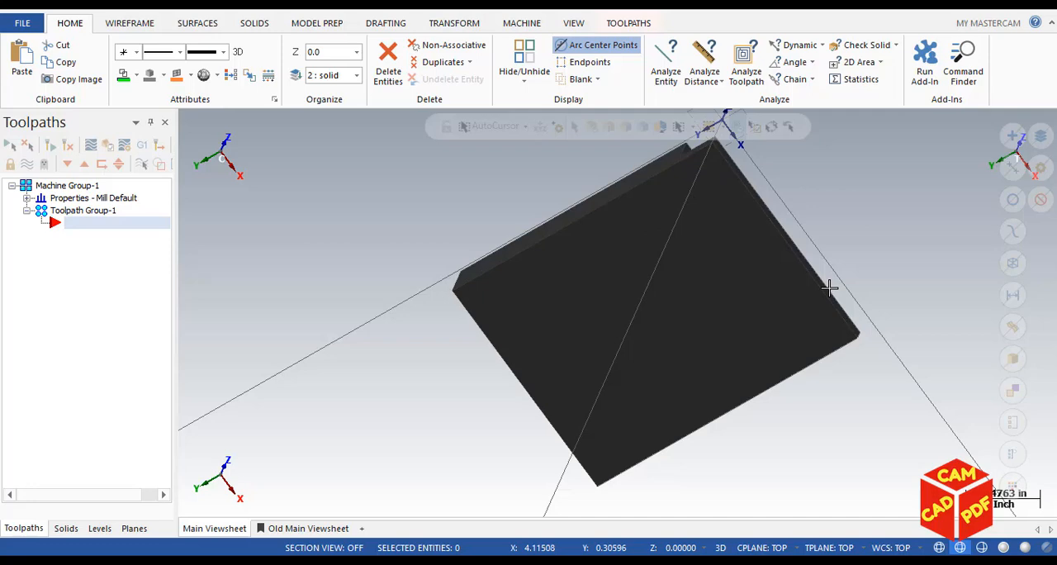
- Set the graphics view to Isometric with Alt+7, revealing the part's steps and curved groove
key("alt")
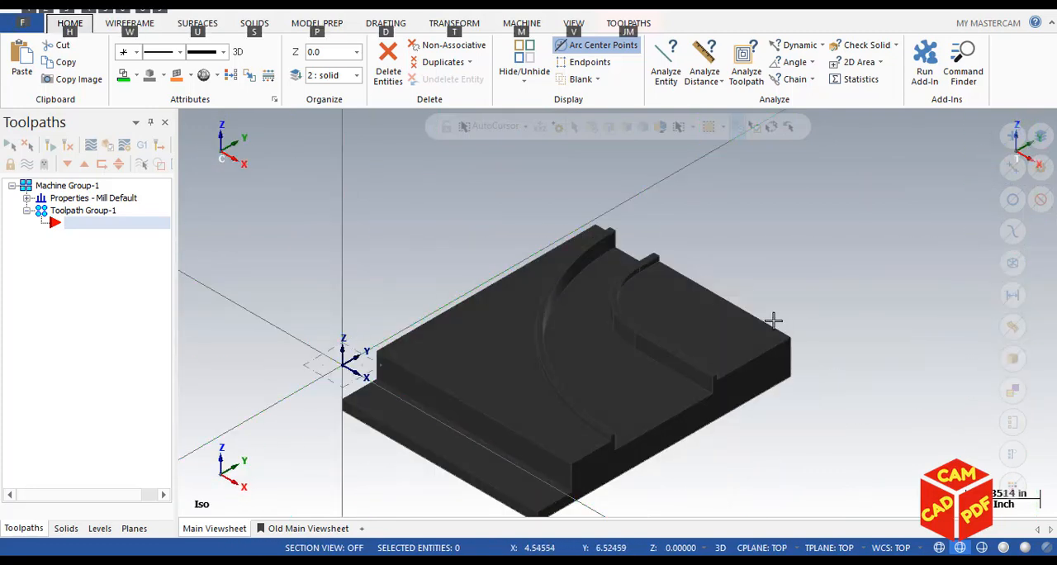
mouse_move(750, 330)
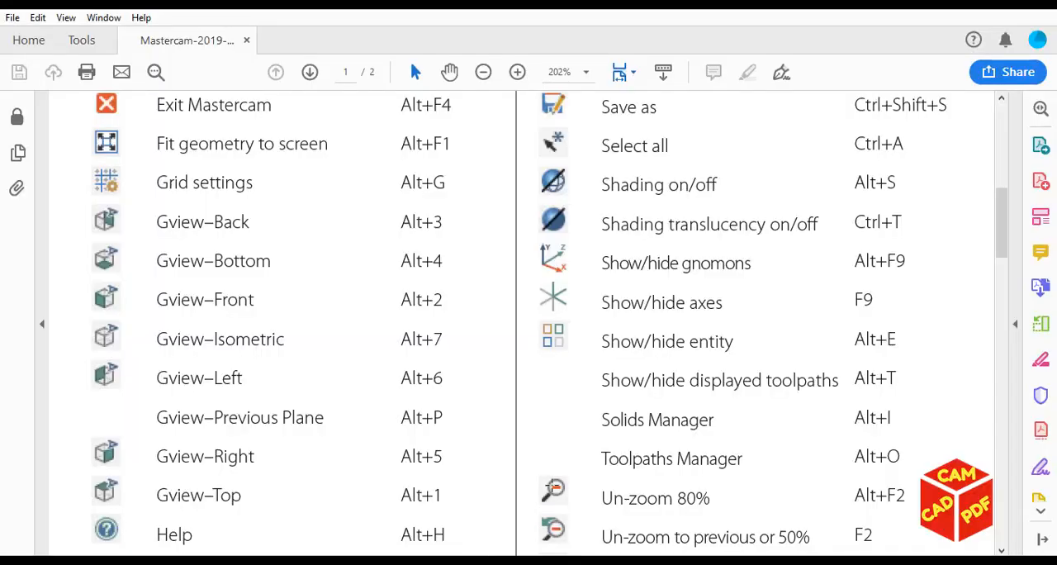
- Scroll the quick reference card between the Gview/Un-zoom entries and the custom shortcut mapping note
scroll("up", 3)
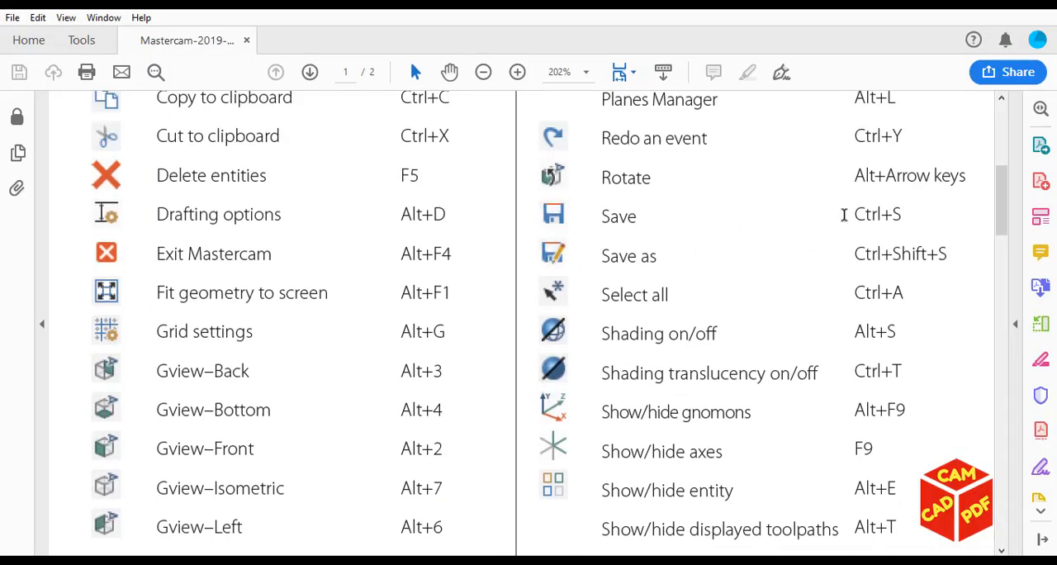
scroll("down", 3)
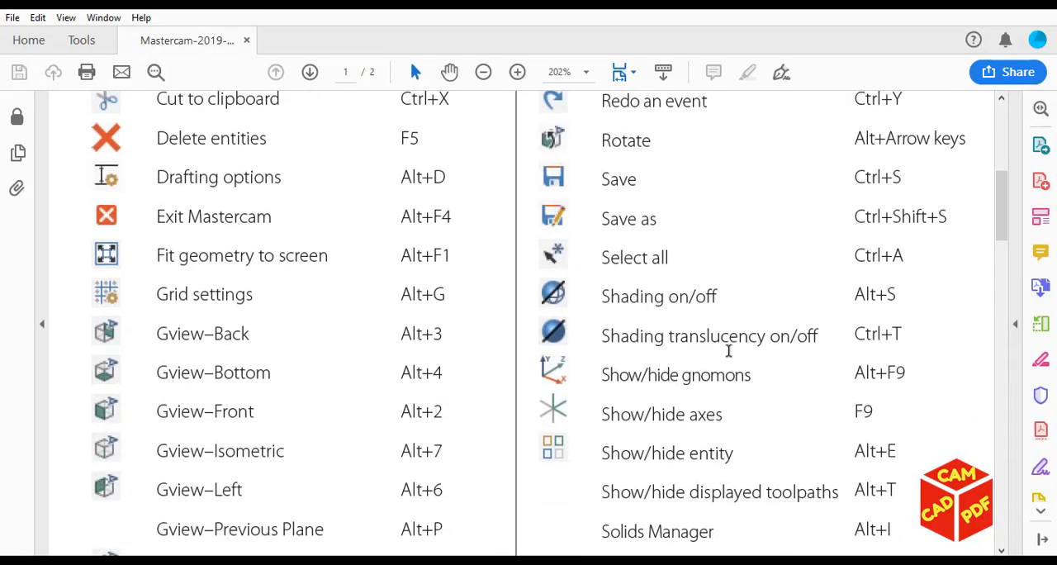
scroll("up", 3)
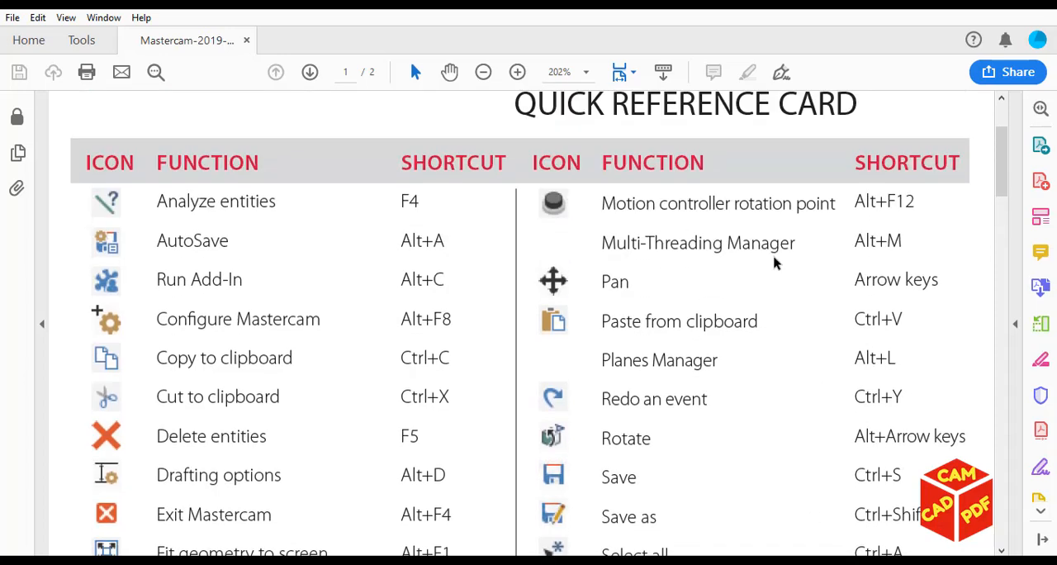
scroll("down", 3)
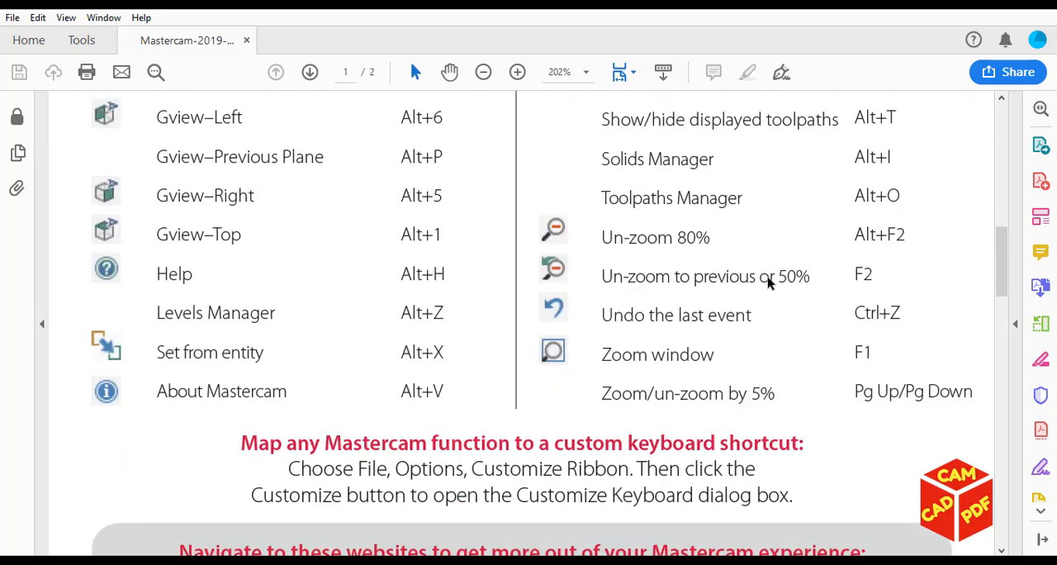
mouse_move(669, 304)
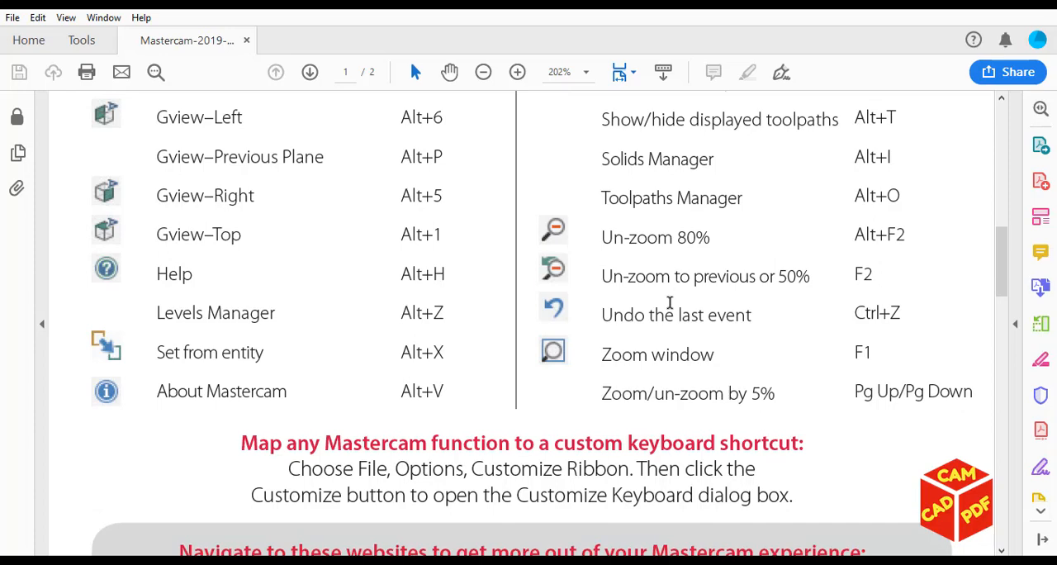
scroll("up", 3)
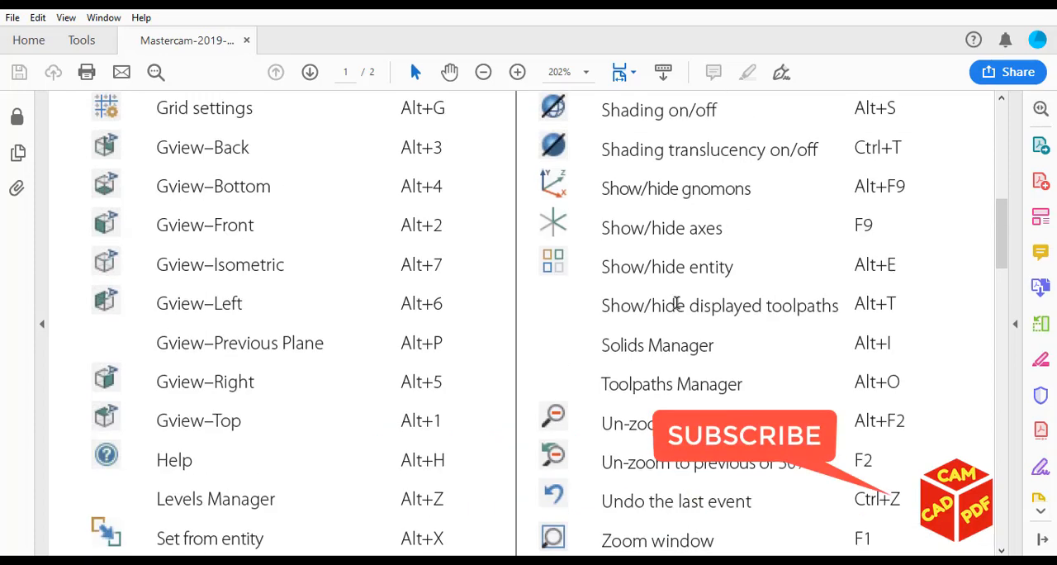
scroll("up", 3)
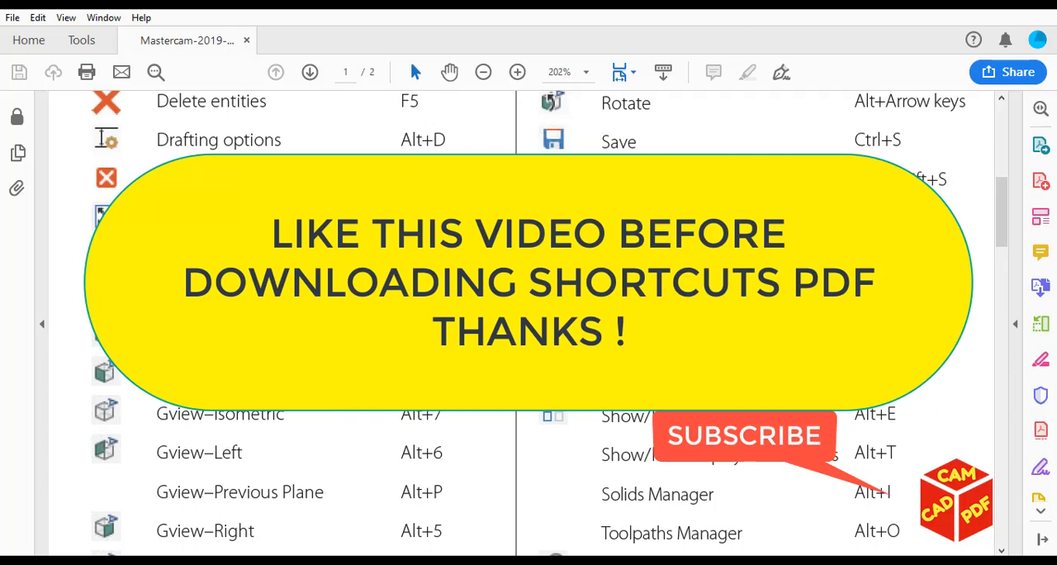
scroll("up", 3)
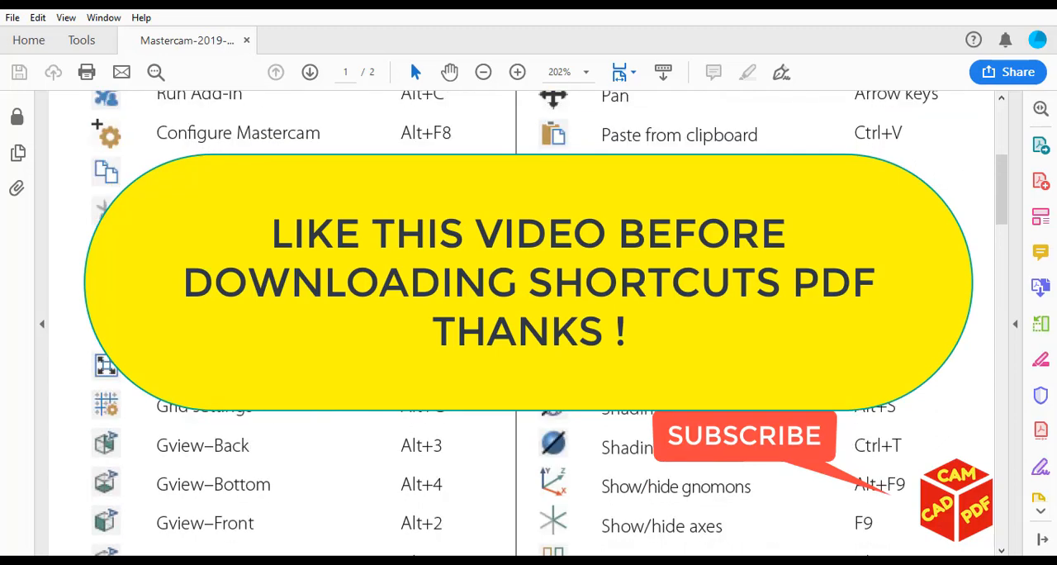
scroll("up", 3)
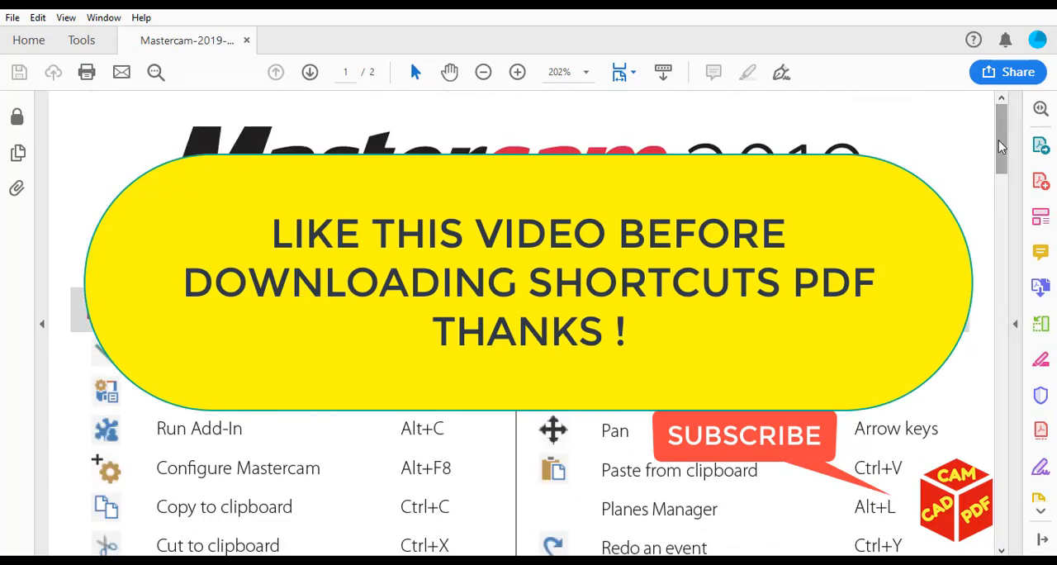
scroll("down", 3)
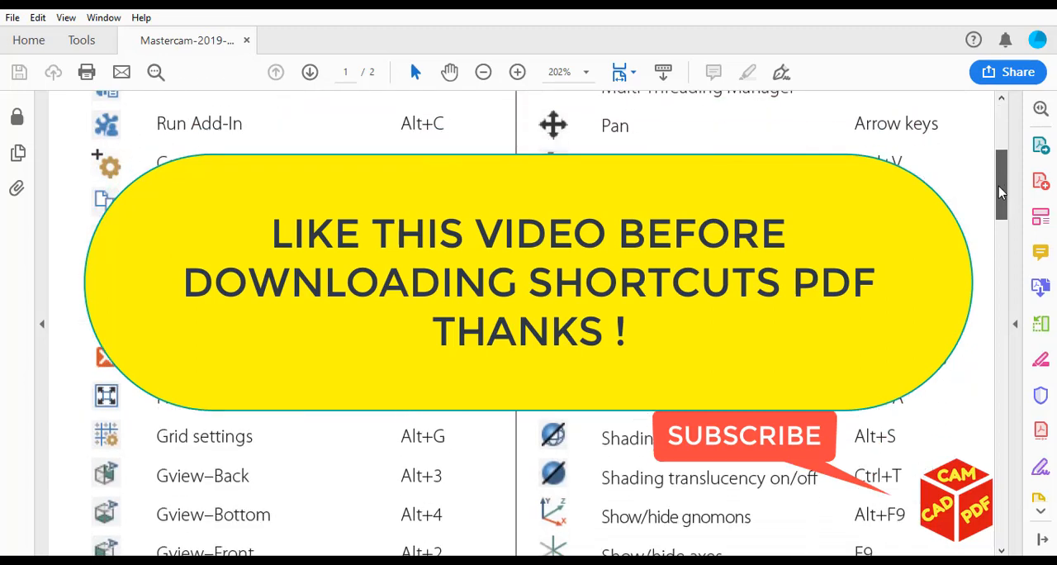